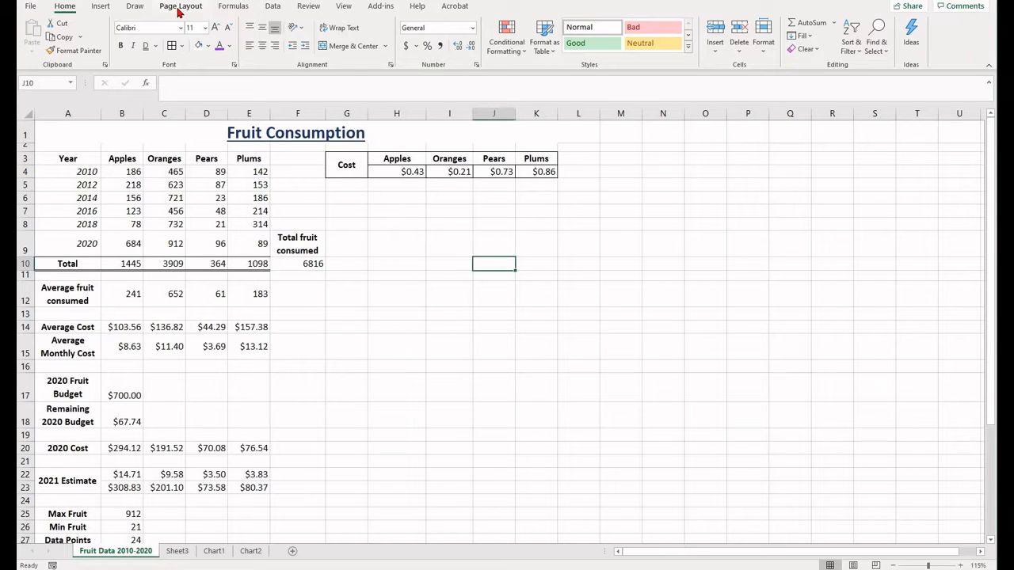
# Switch the ribbon to the Page Layout tab for the Fruit Data 2010-2020 workbook
pyautogui.click(180, 5)
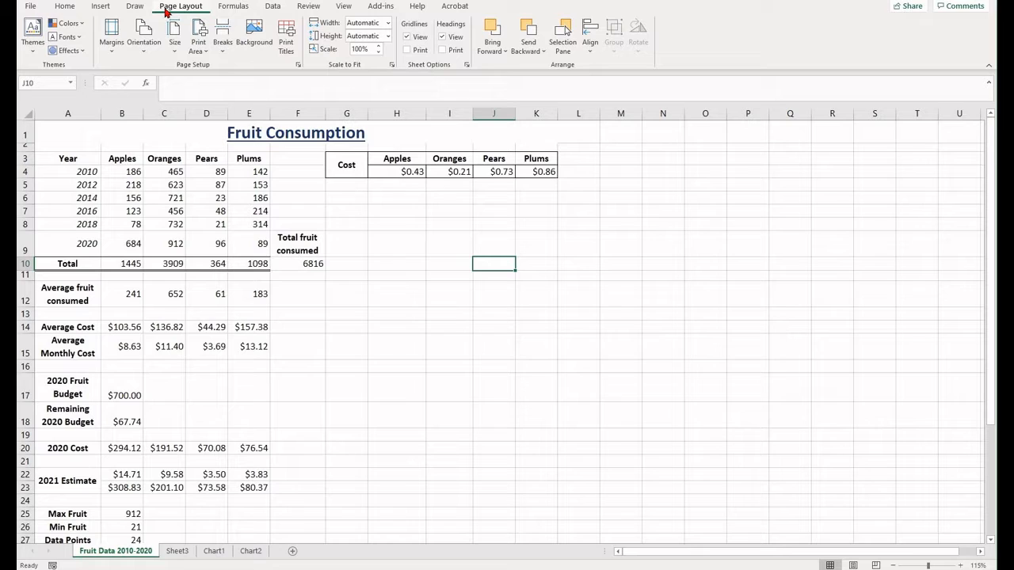
pyautogui.moveTo(123, 71)
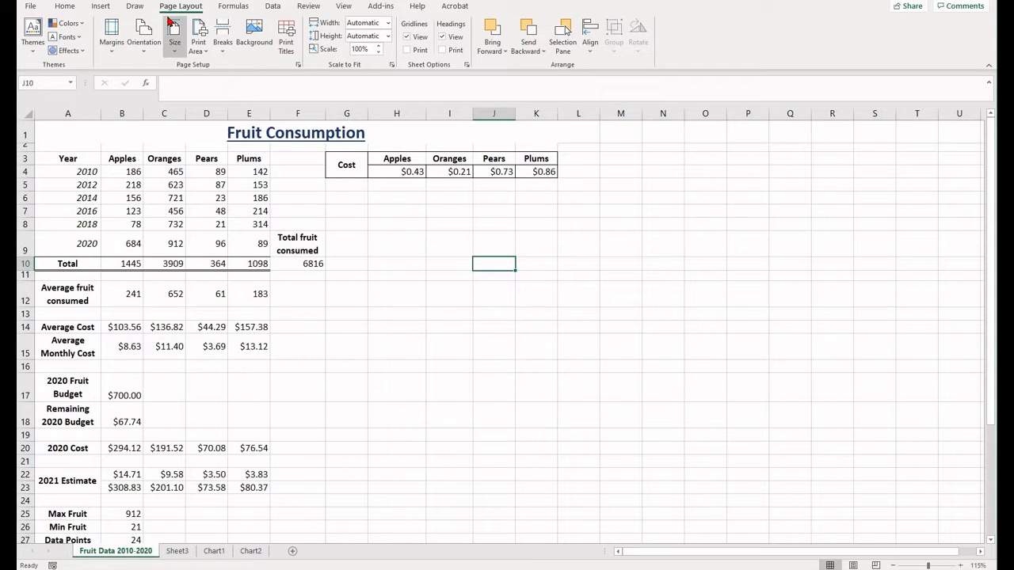
pyautogui.moveTo(174, 37)
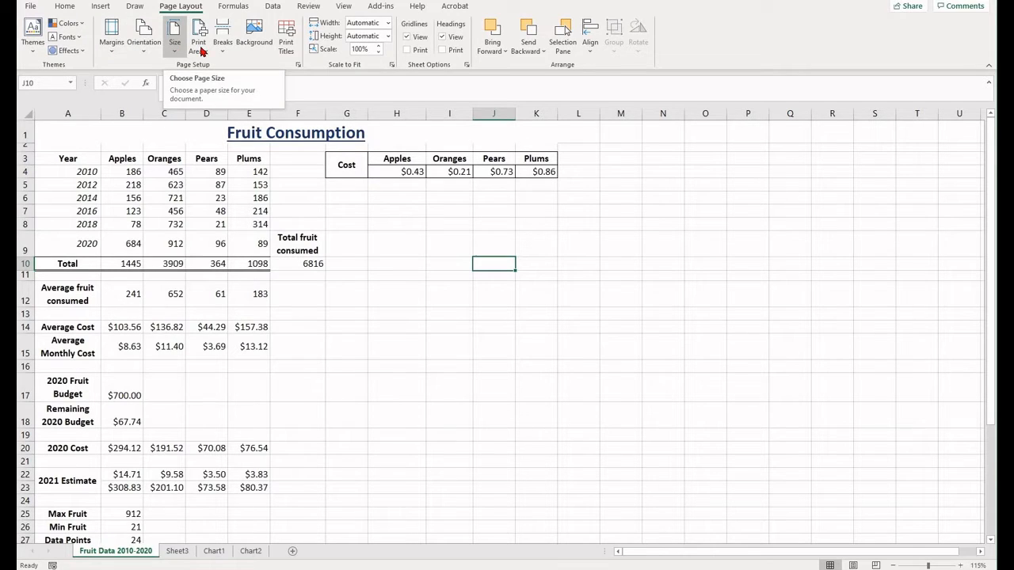
pyautogui.moveTo(444, 61)
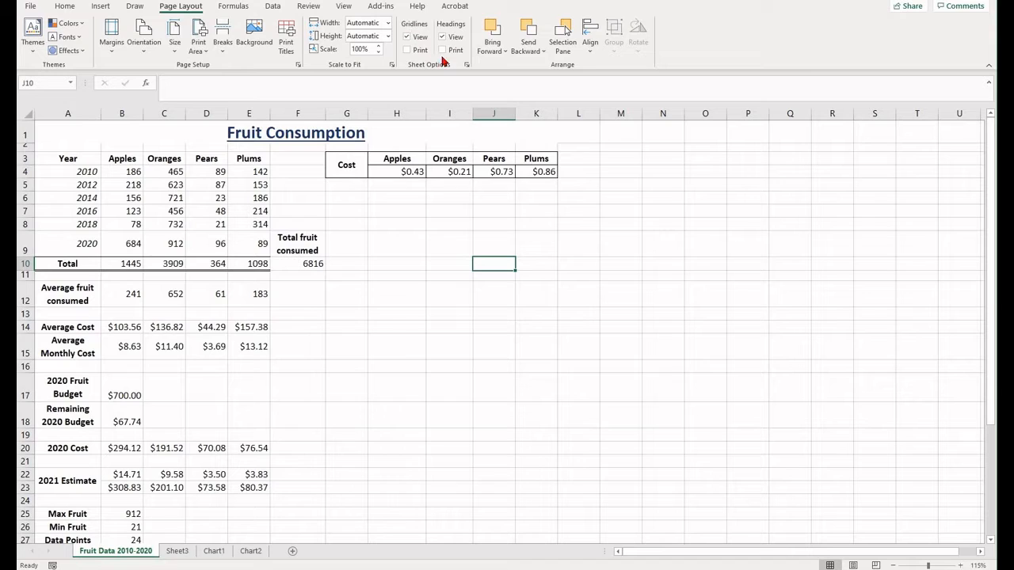
pyautogui.moveTo(442, 37)
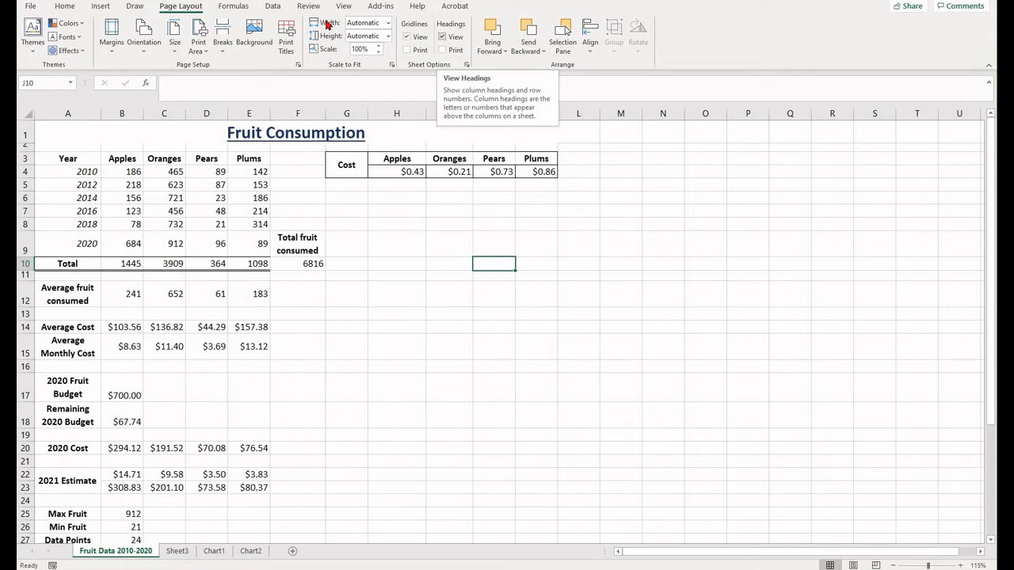
pyautogui.moveTo(94, 63)
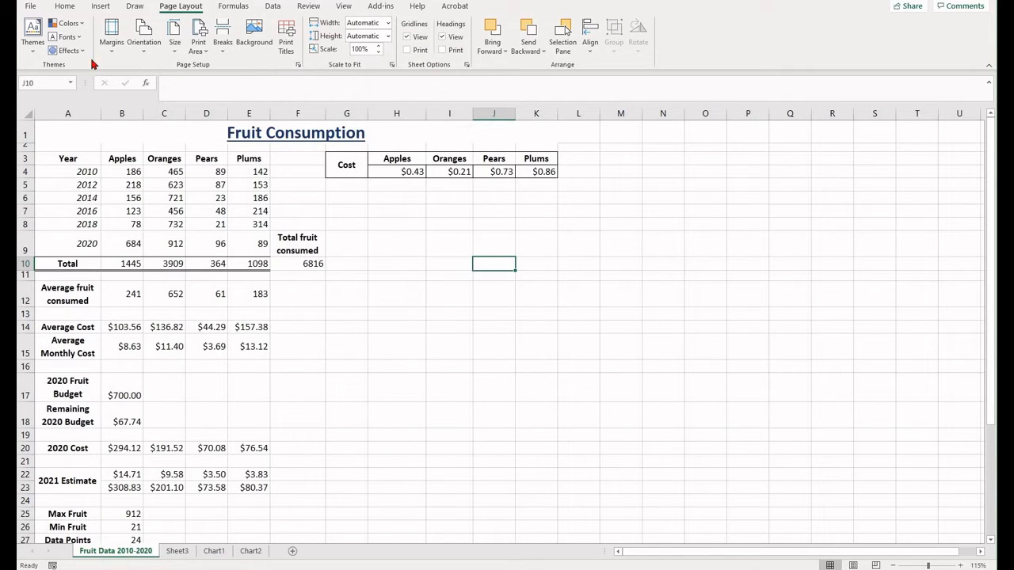
pyautogui.moveTo(111, 36)
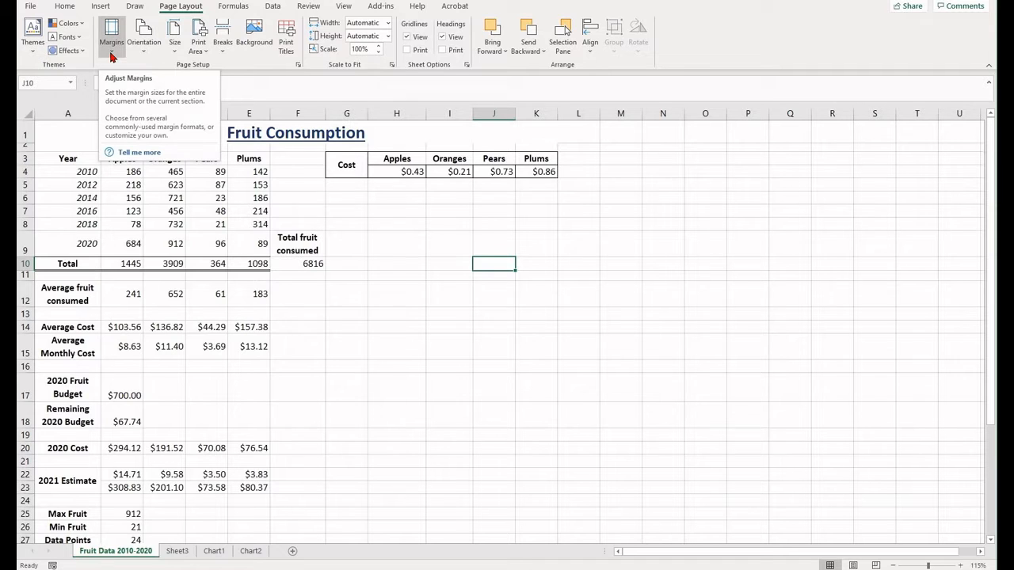
# Apply custom margins: top 2.0, bottom 1.8, left 0.6, right 2.1
pyautogui.click(110, 35)
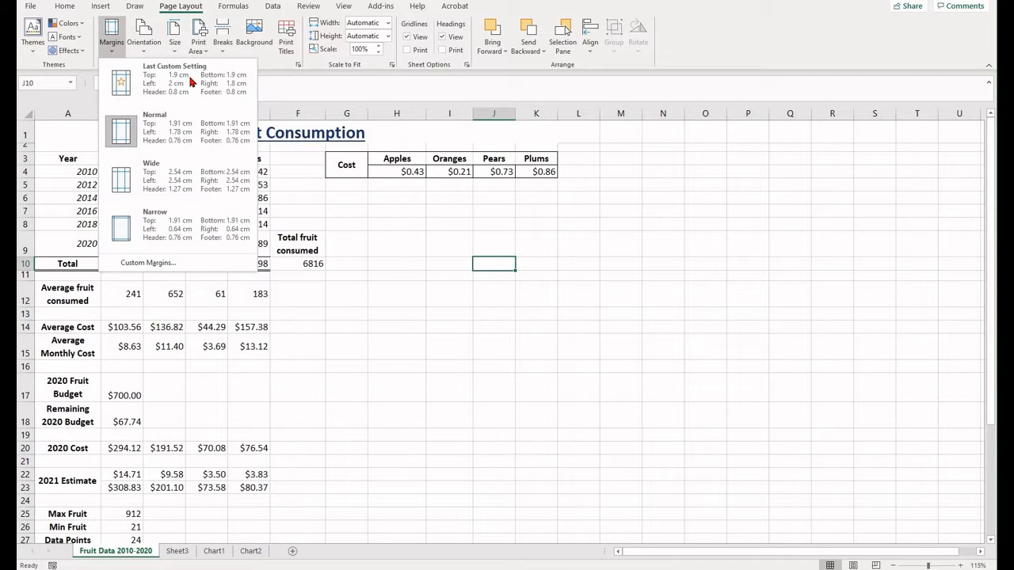
pyautogui.moveTo(233, 215)
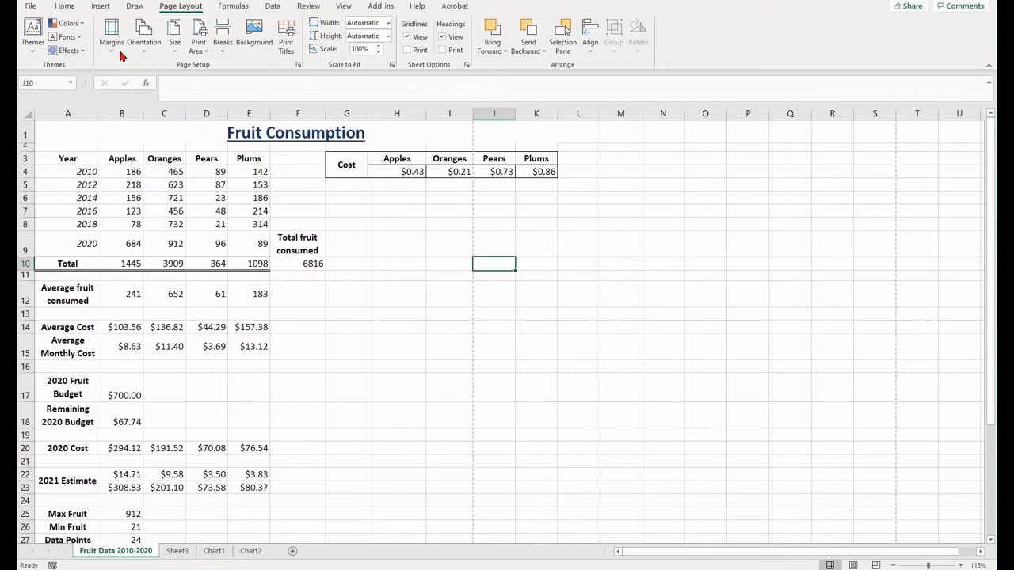
pyautogui.click(111, 36)
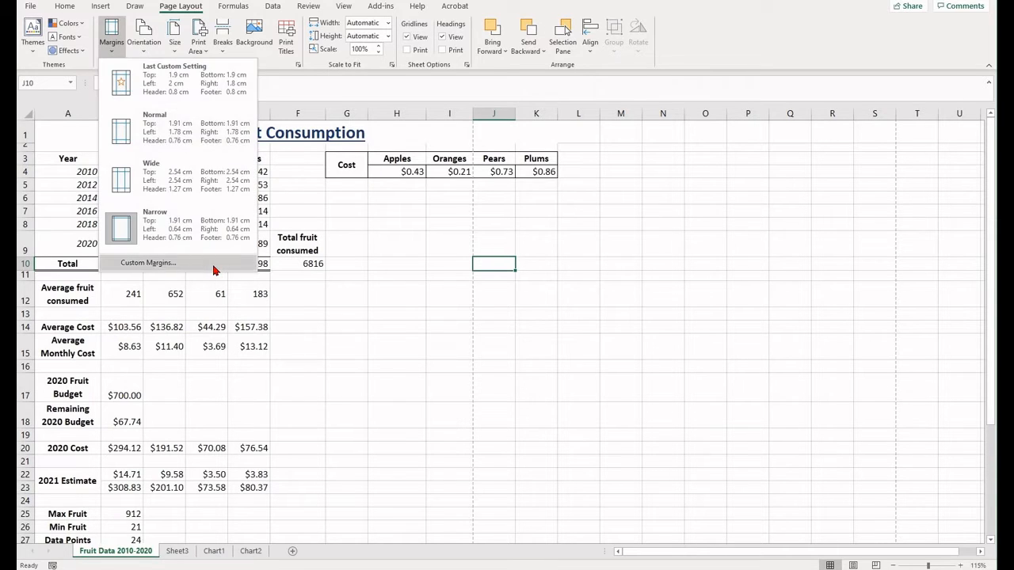
pyautogui.click(148, 263)
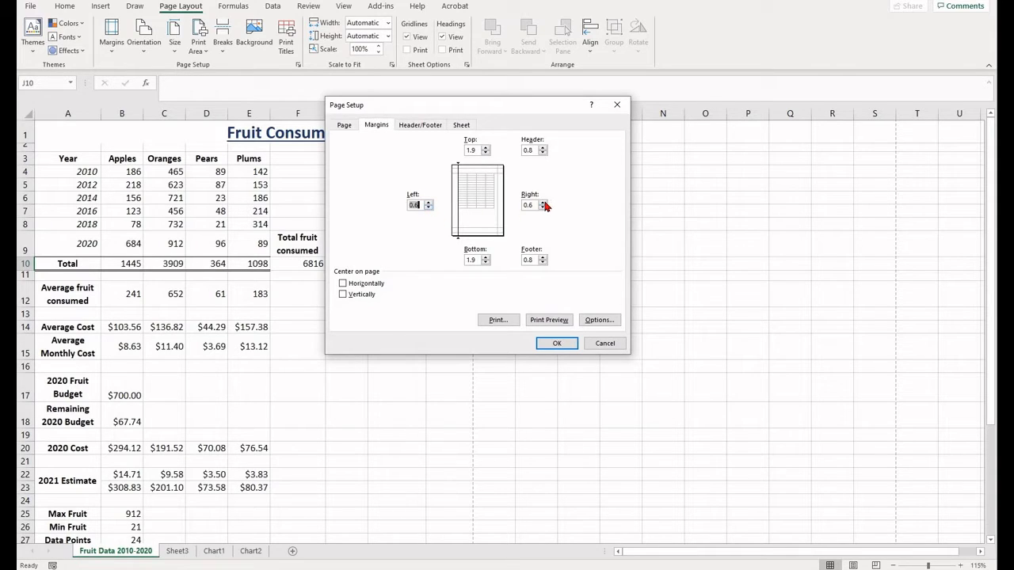
pyautogui.click(544, 202)
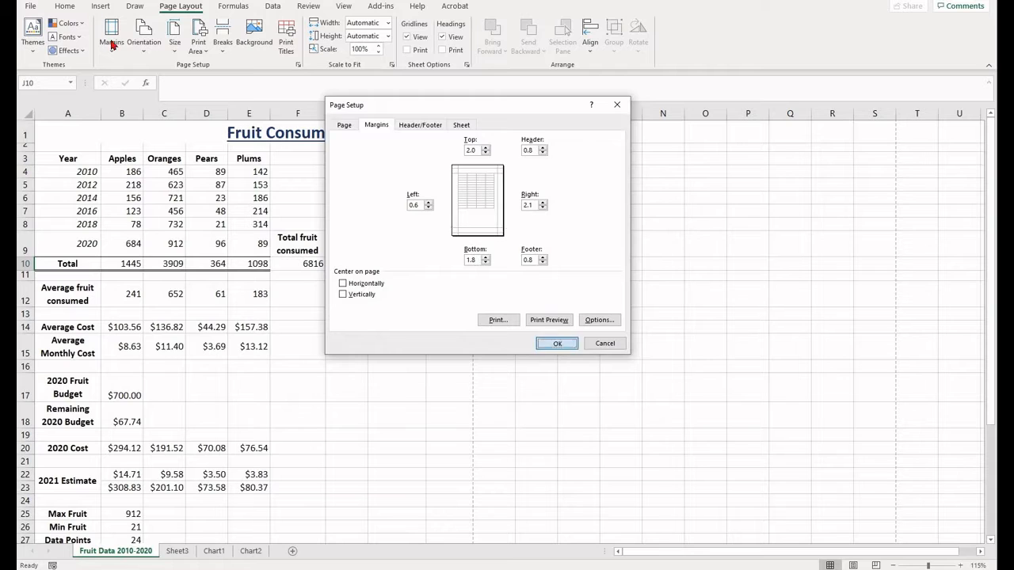
pyautogui.click(557, 343)
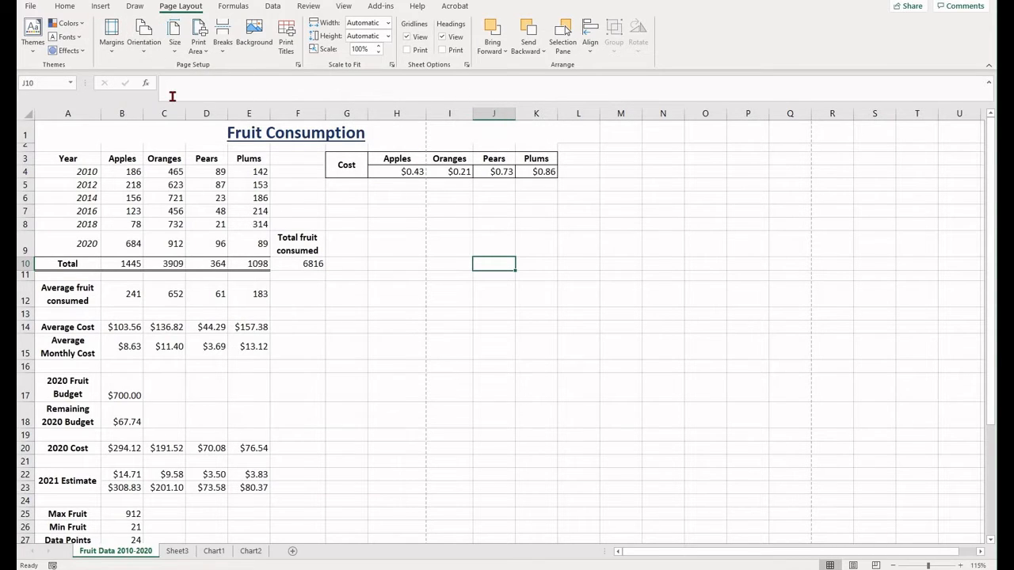
pyautogui.click(143, 36)
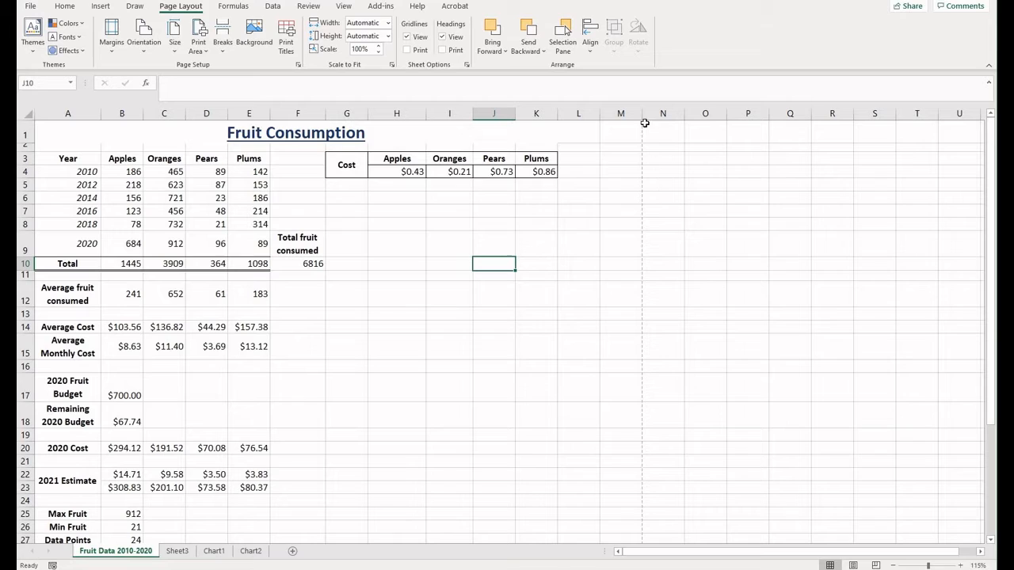
pyautogui.moveTo(623, 439)
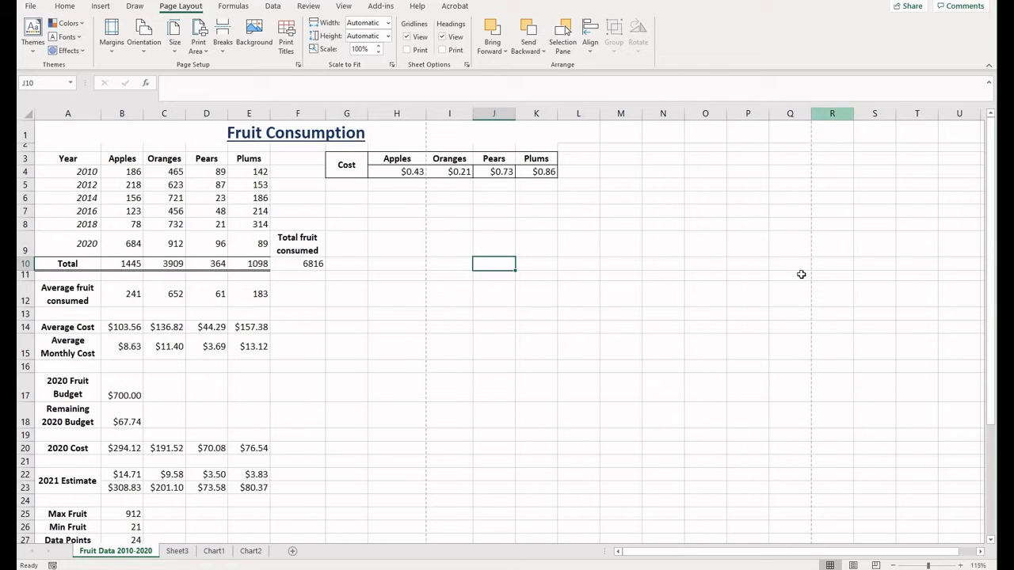
pyautogui.scroll(-3)
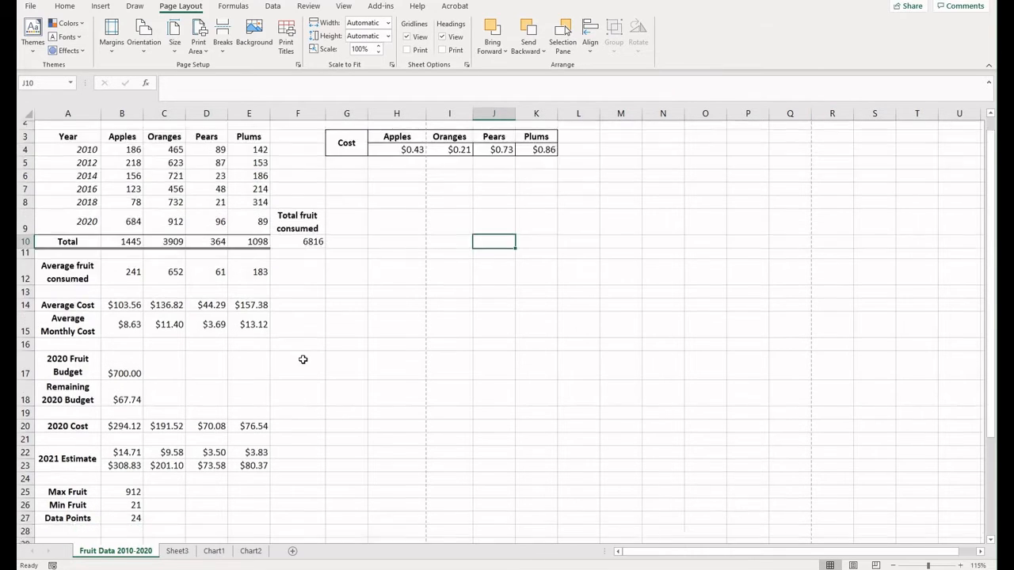
pyautogui.scroll(-3)
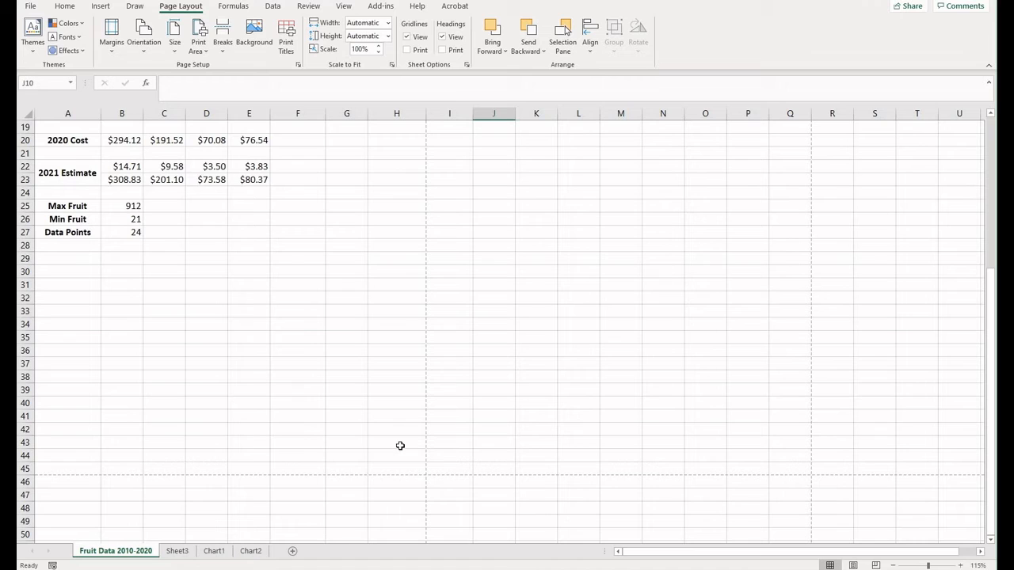
pyautogui.moveTo(855, 470)
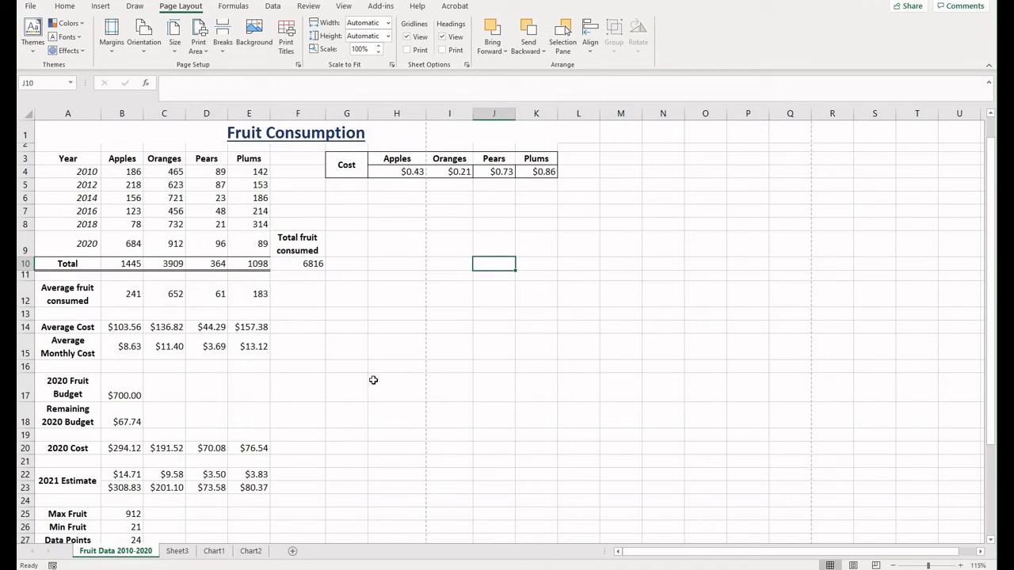
pyautogui.moveTo(430, 400)
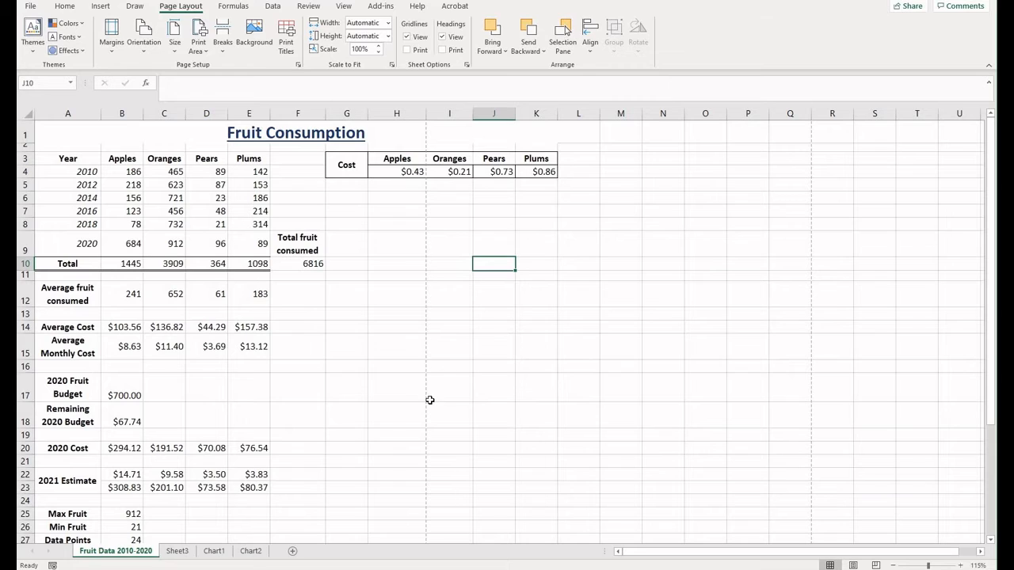
pyautogui.moveTo(175, 36)
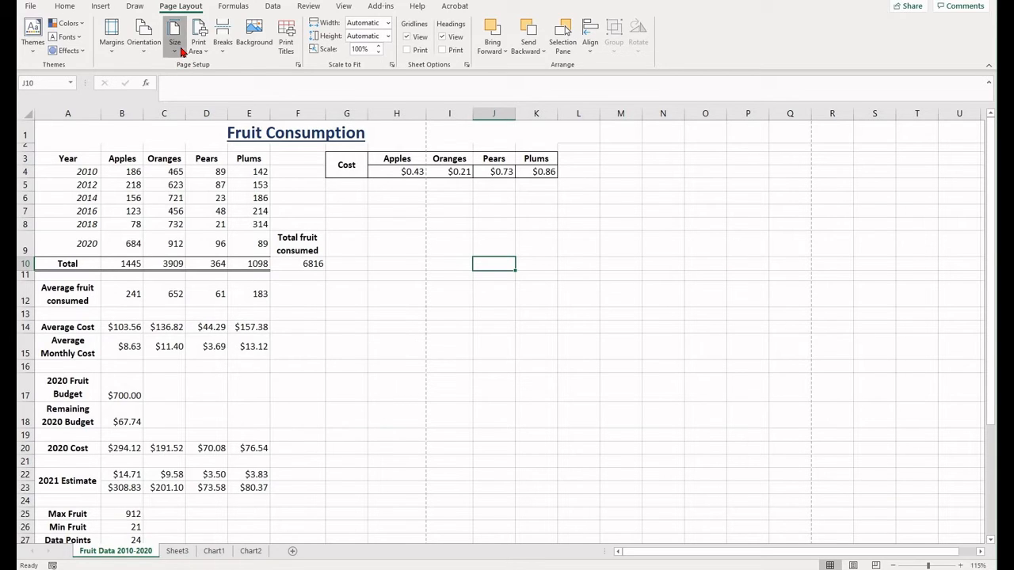
pyautogui.click(173, 37)
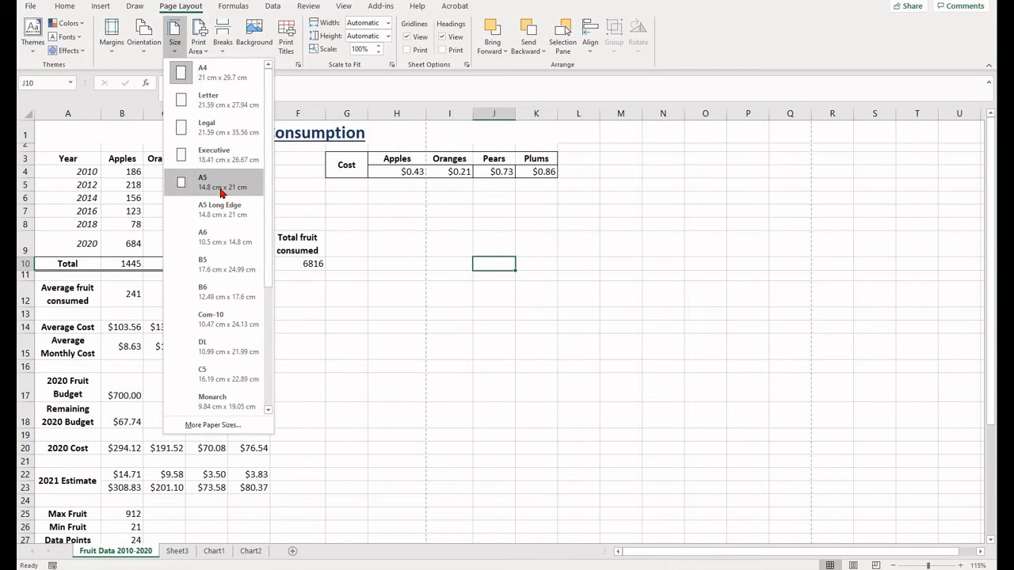
pyautogui.scroll(-3)
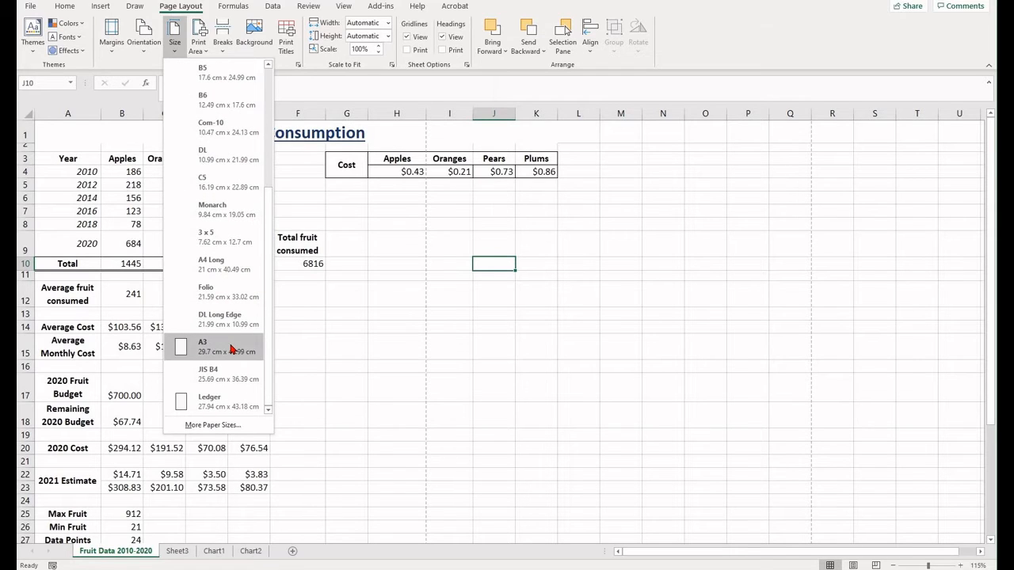
pyautogui.moveTo(227, 336)
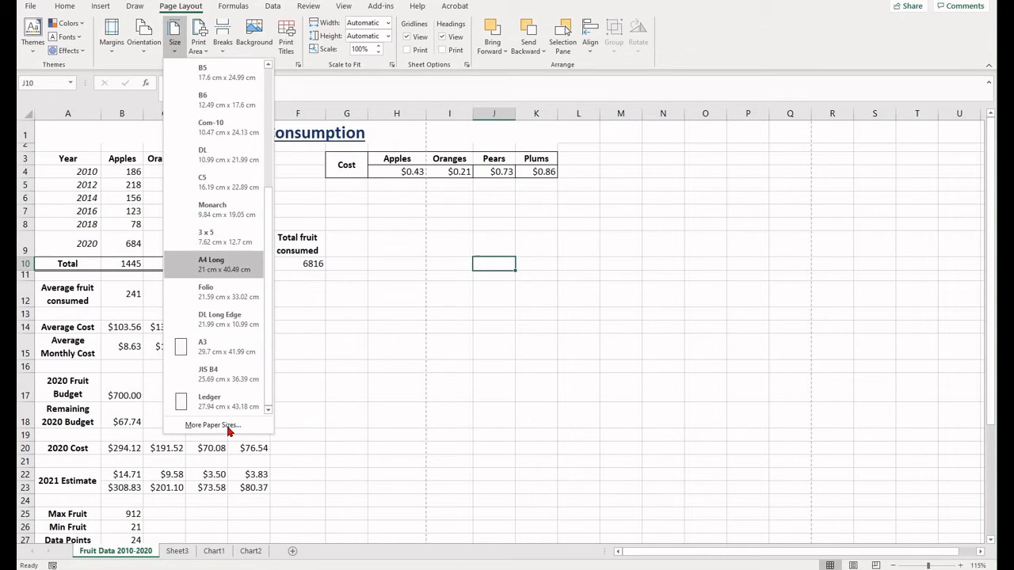
pyautogui.click(213, 426)
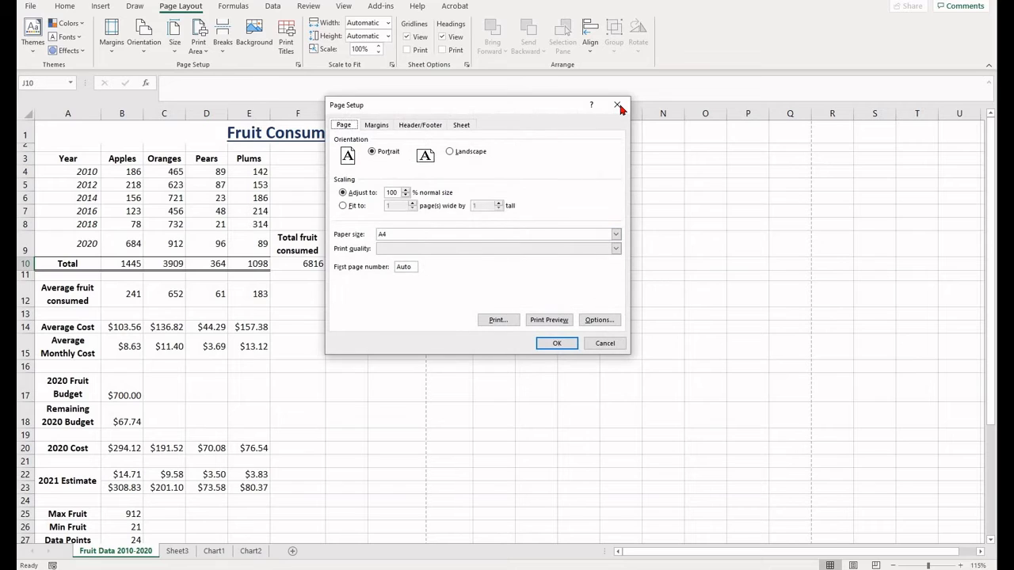
pyautogui.click(617, 104)
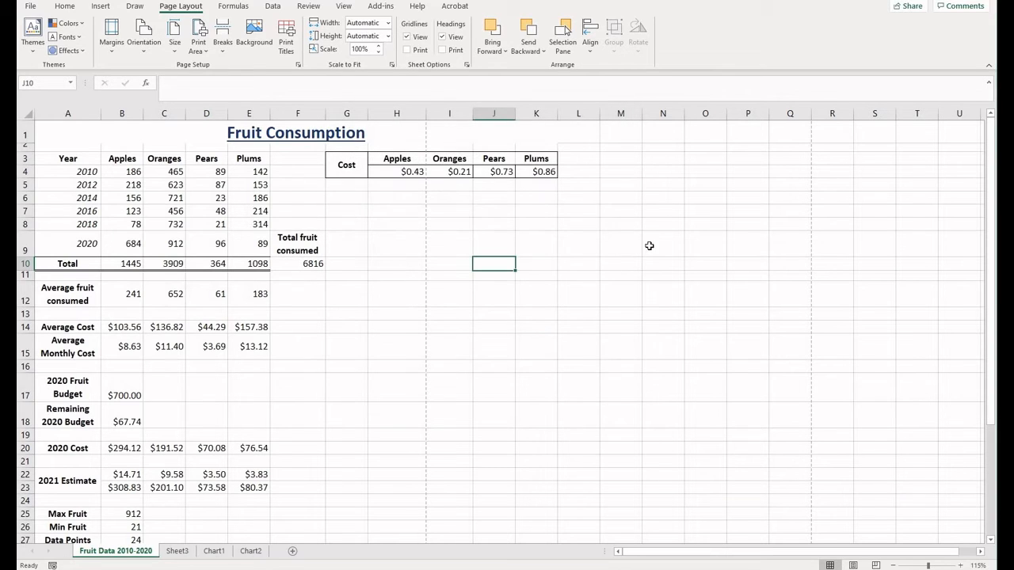
pyautogui.click(536, 243)
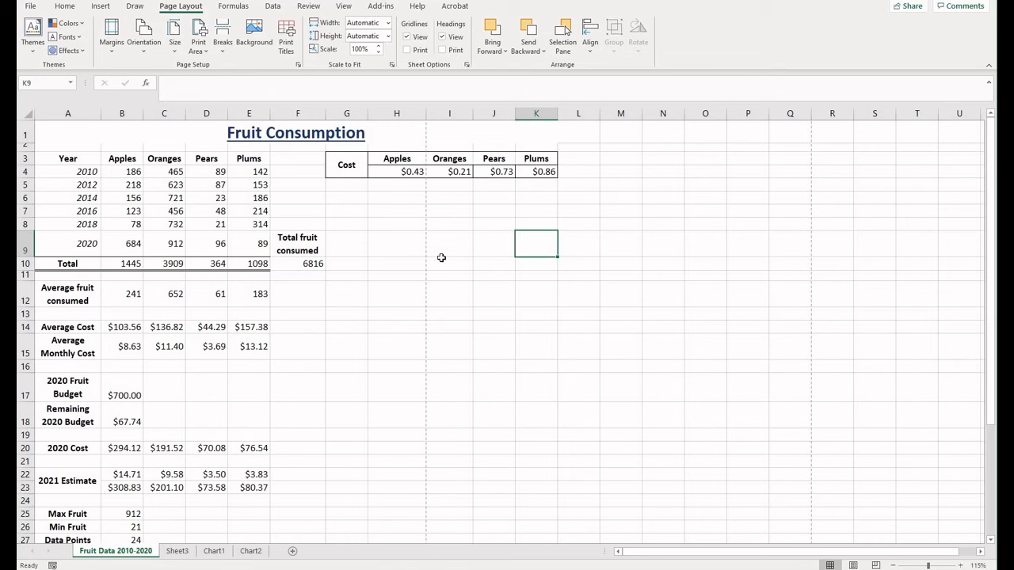
pyautogui.moveTo(498, 255)
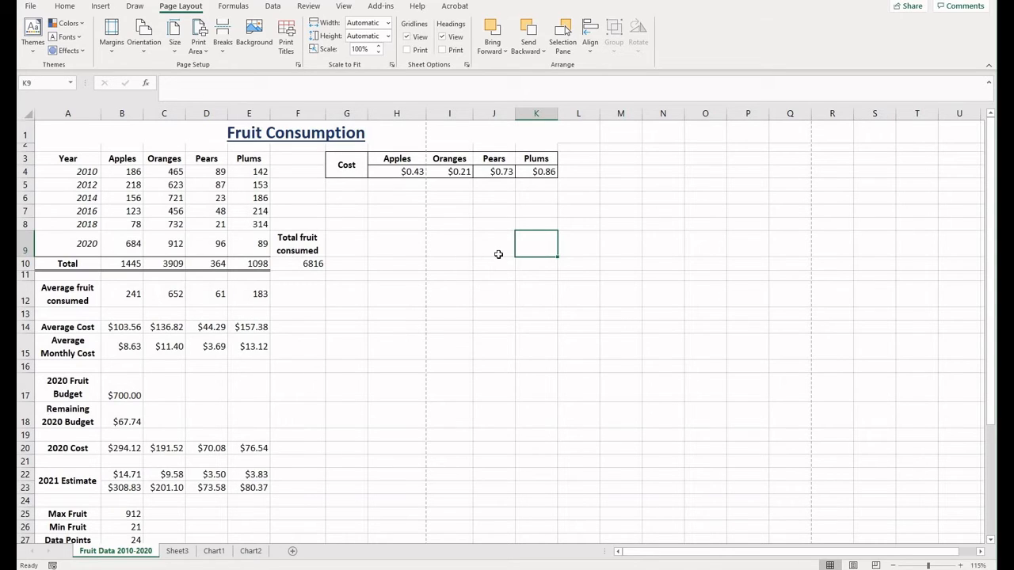
pyautogui.moveTo(551, 250)
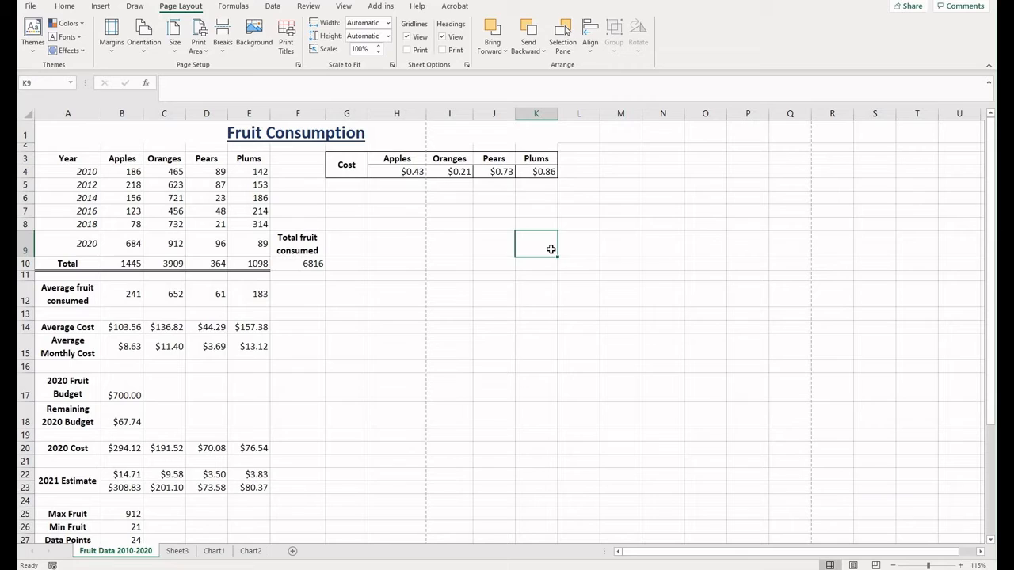
pyautogui.click(662, 244)
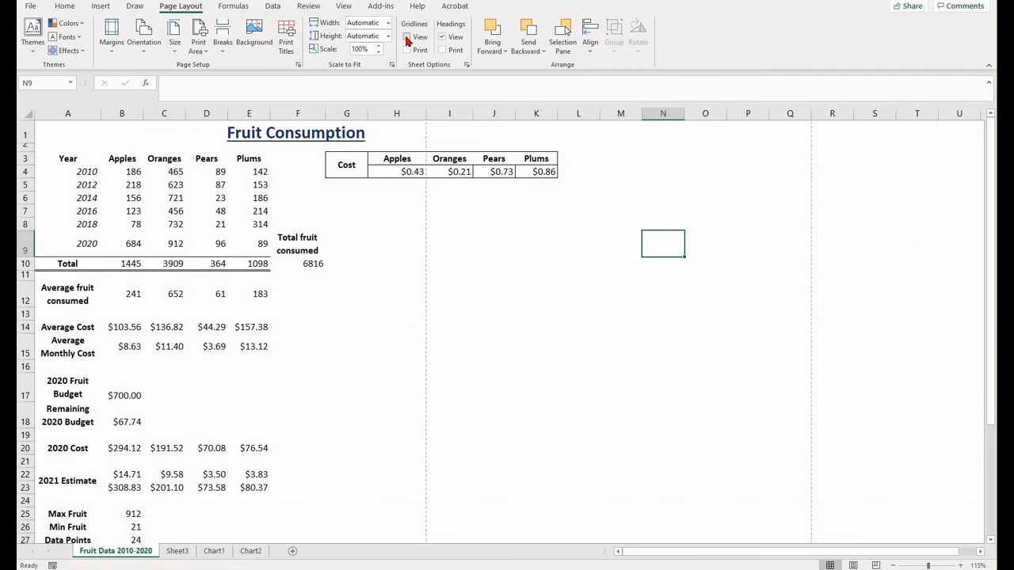
pyautogui.click(408, 36)
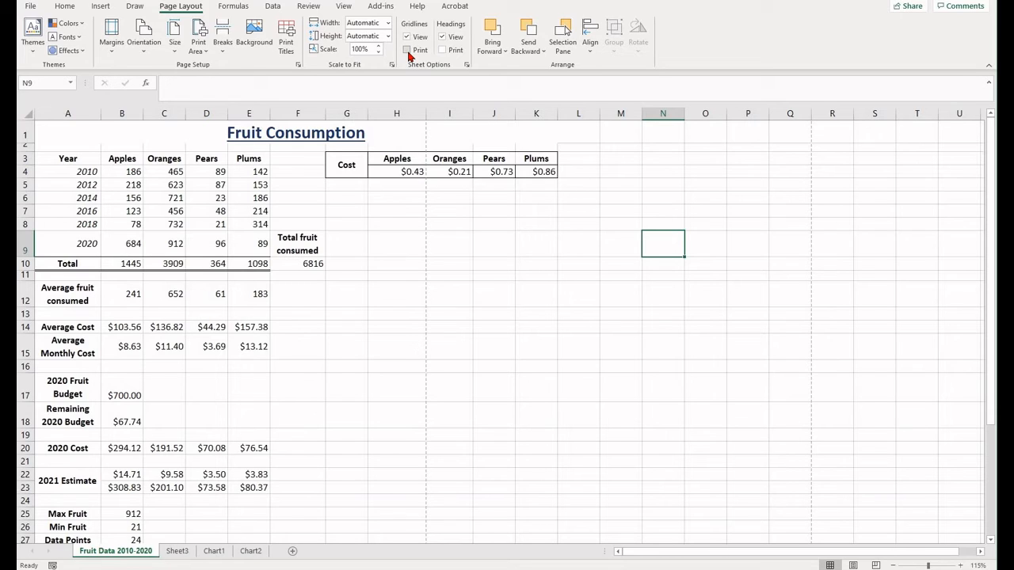
pyautogui.click(406, 49)
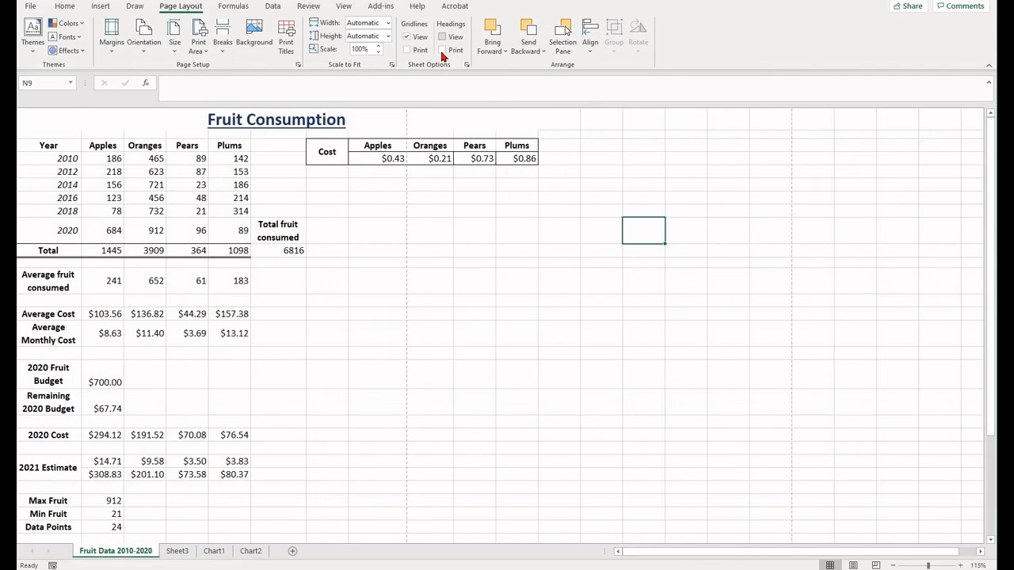
# Turn on the Headings View and Headings Print options for the Fruit Consumption sheet
pyautogui.click(442, 49)
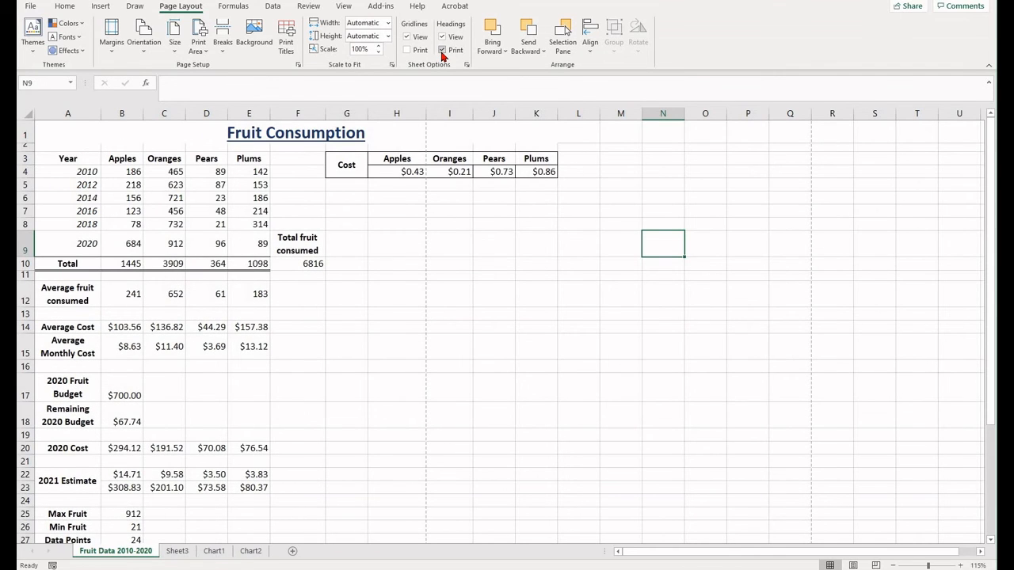
pyautogui.moveTo(442, 36)
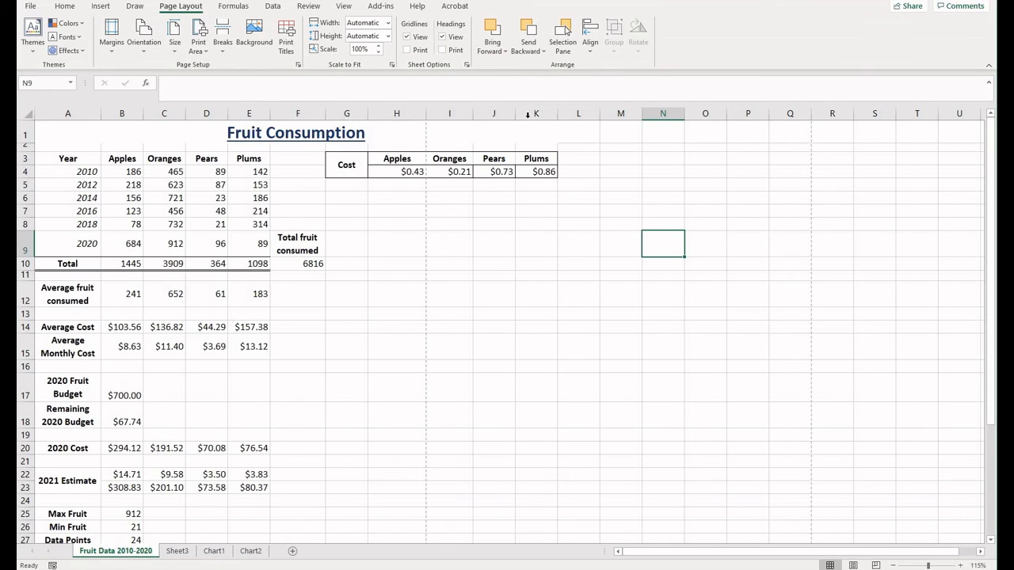
pyautogui.click(442, 49)
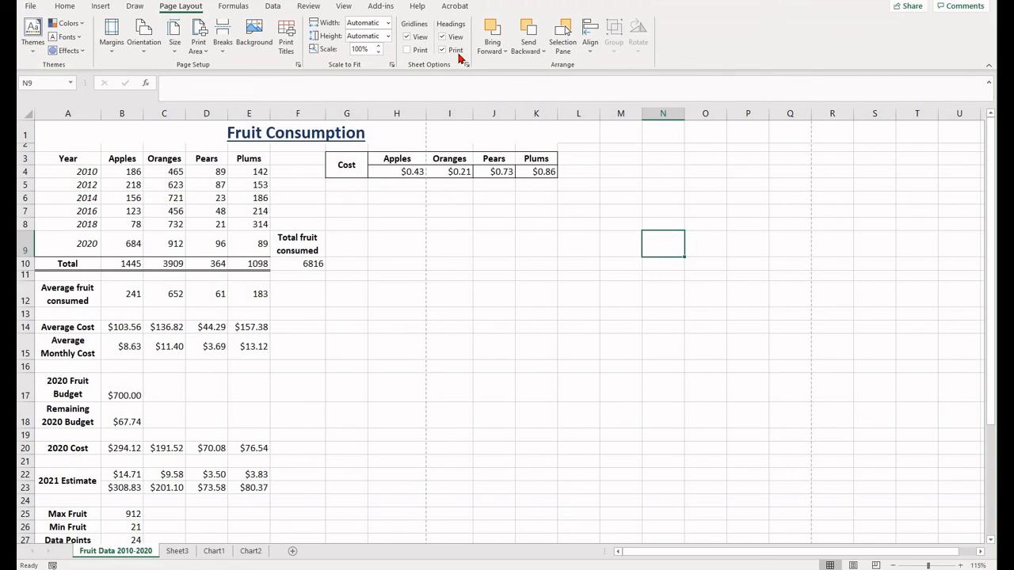
pyautogui.moveTo(455, 49)
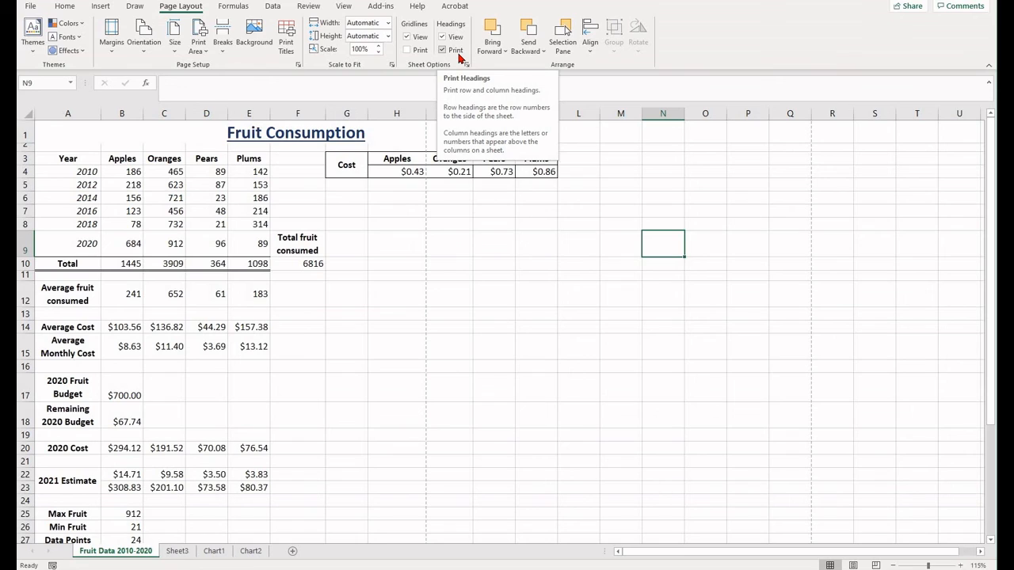